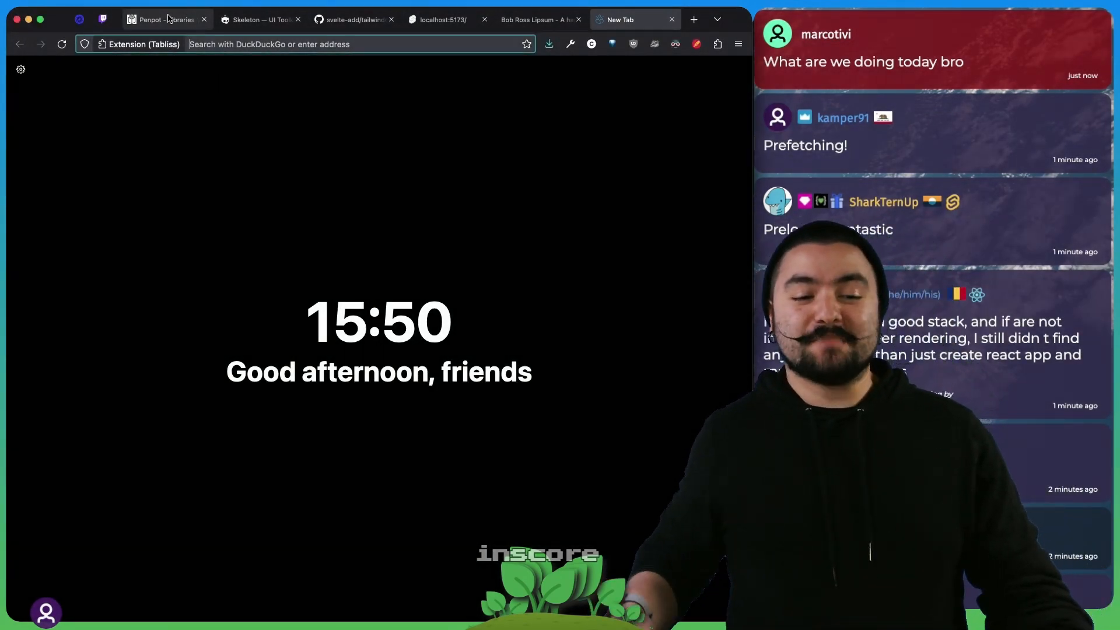
- Browse the Libraries & templates gallery, scrolling through template cards such as Ant Design
click(164, 20)
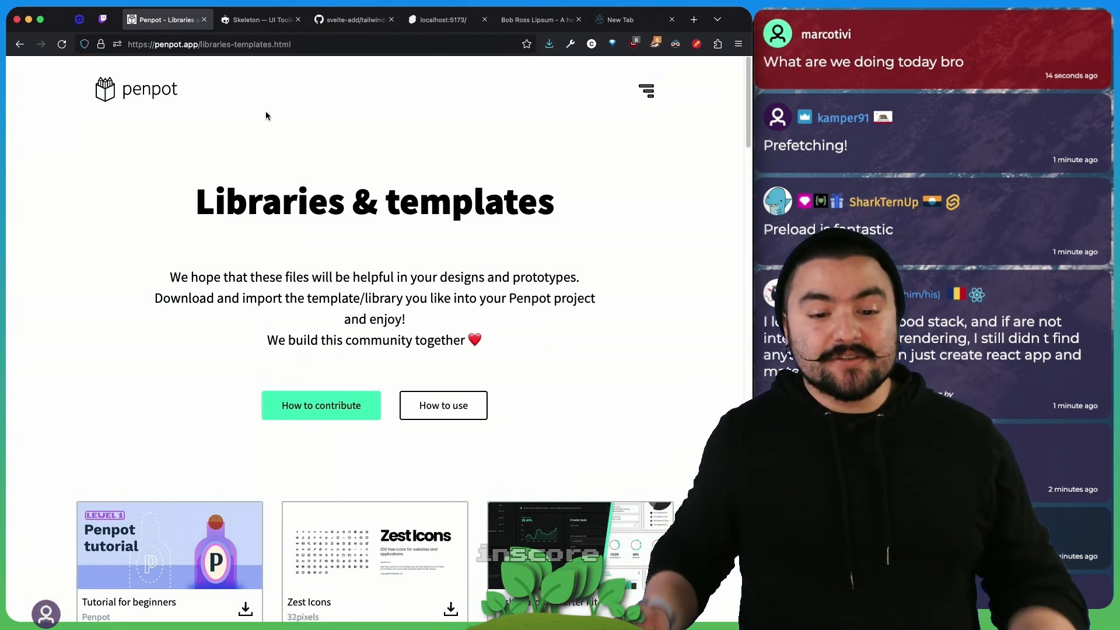
scroll(down, 3)
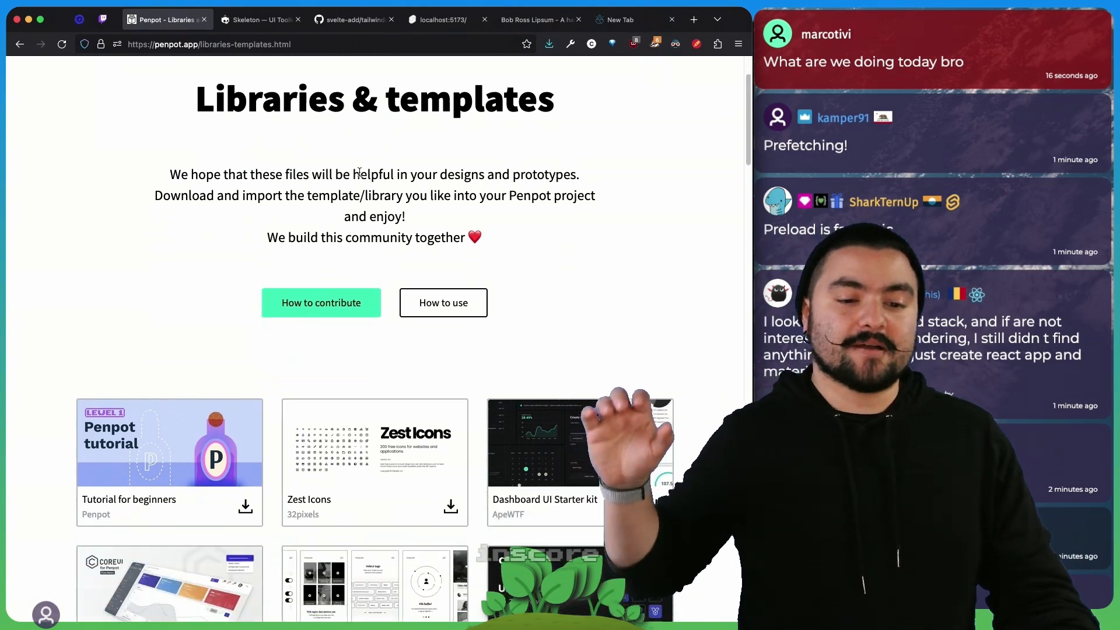
scroll(down, 3)
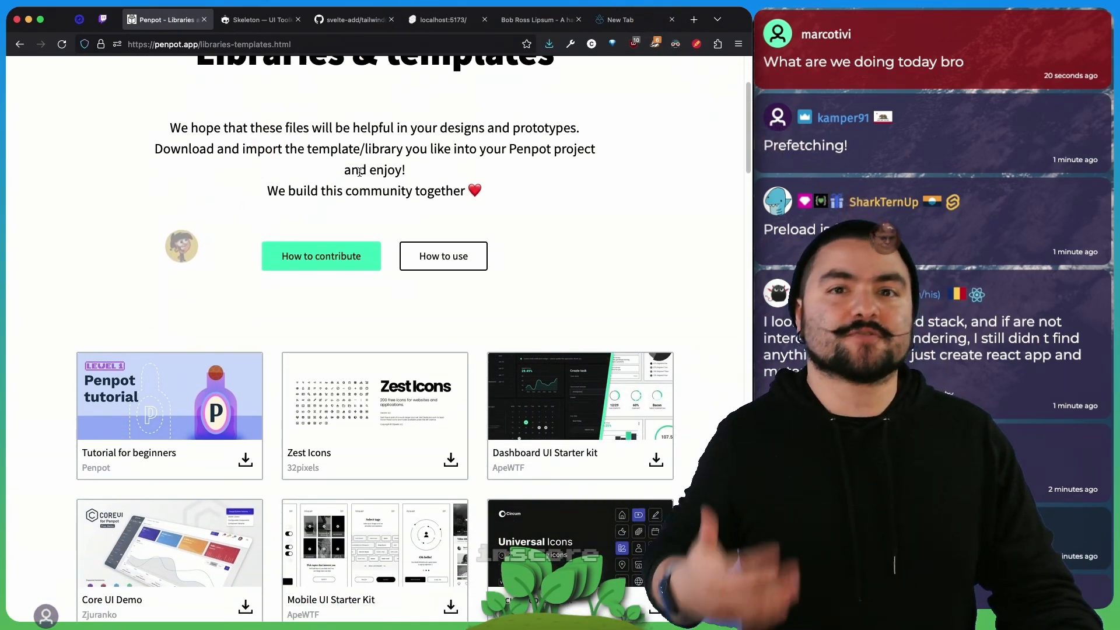
scroll(down, 3)
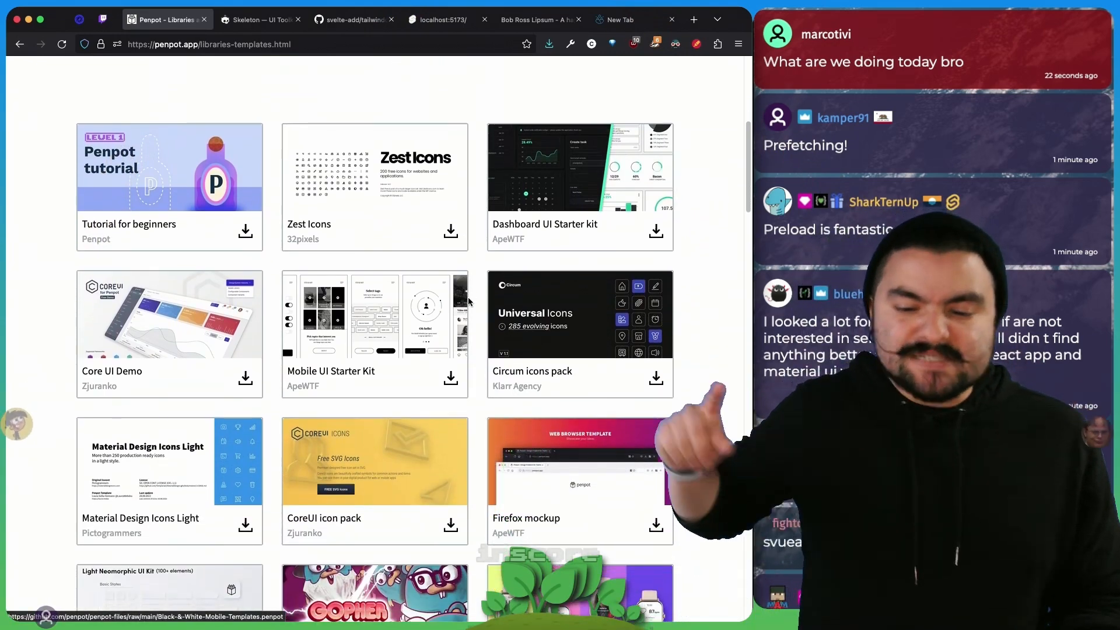
scroll(down, 3)
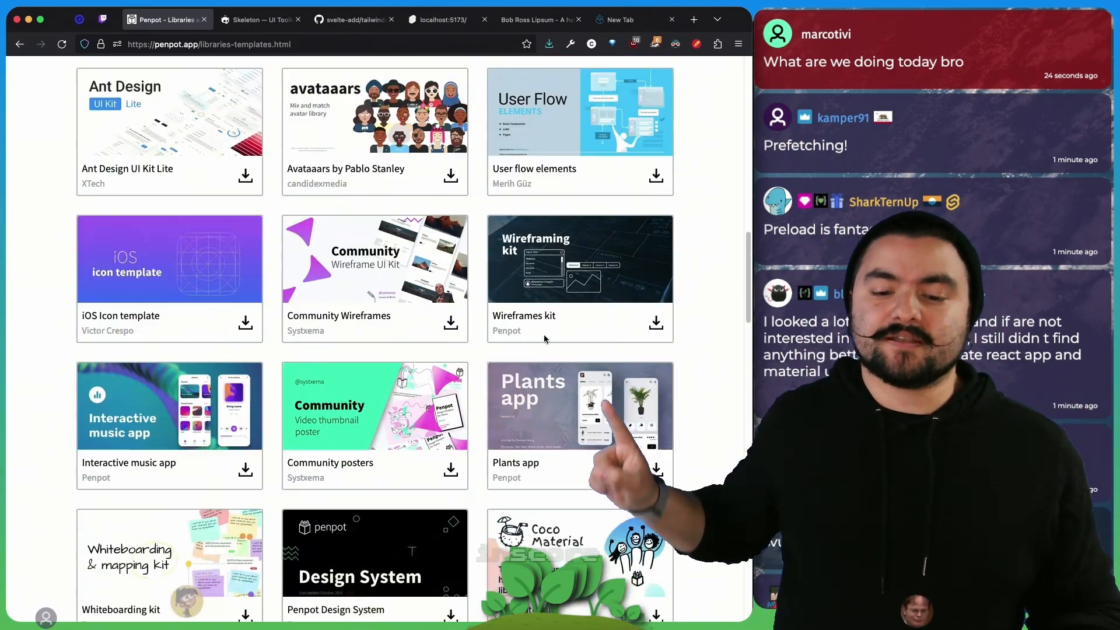
scroll(down, 3)
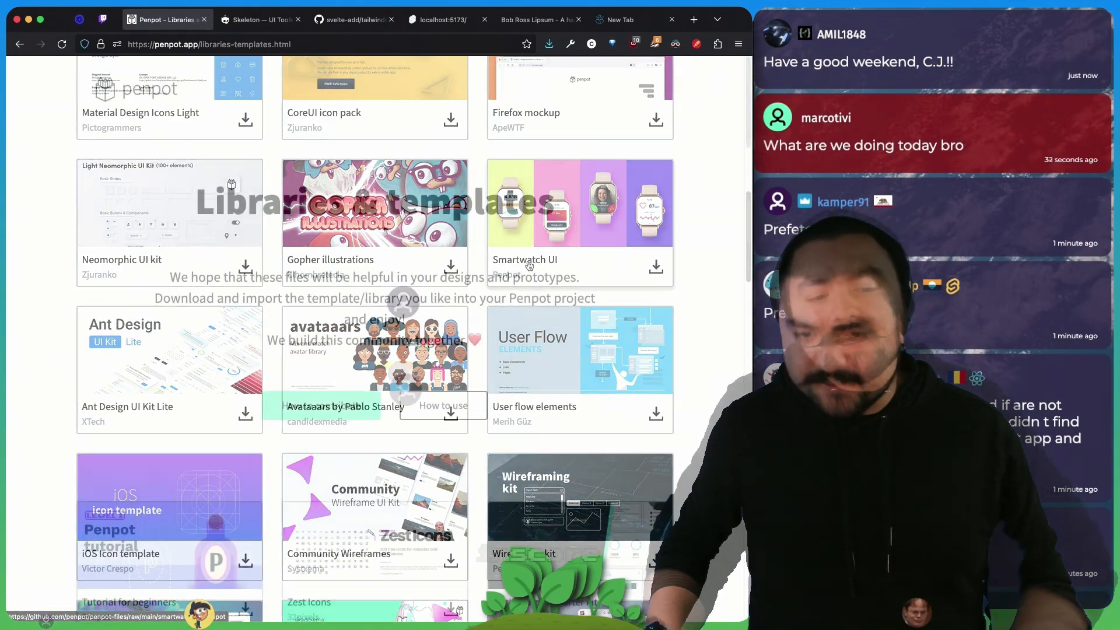
scroll(down, 3)
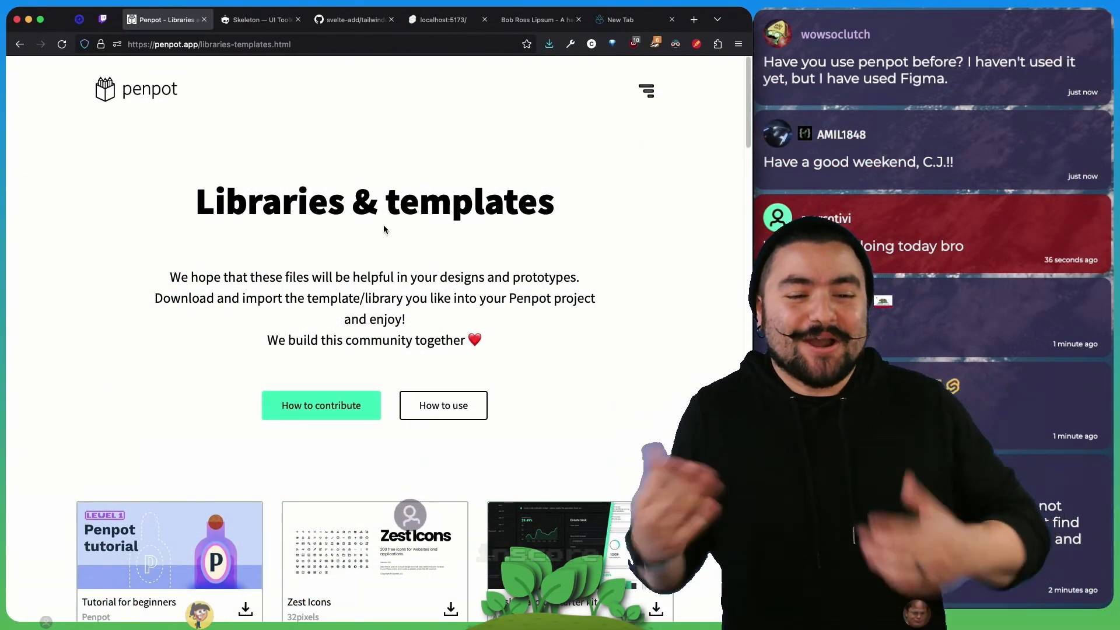